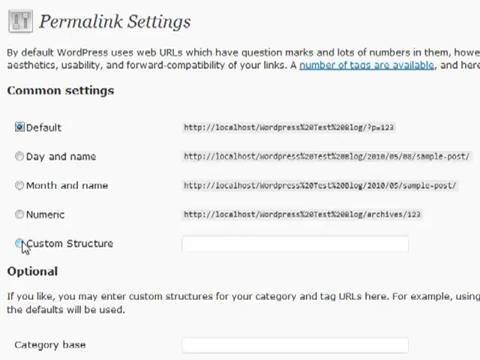
{"action": "mouse_move", "coordinate": [20, 156]}
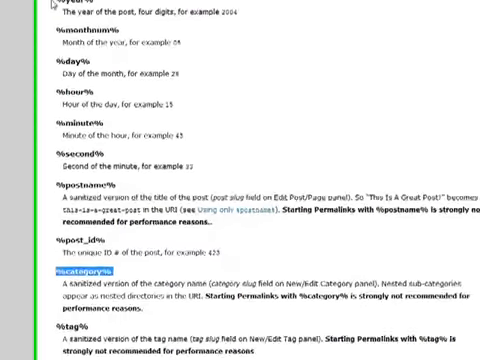
{"action": "scroll", "scroll_direction": "down", "scroll_amount": 3}
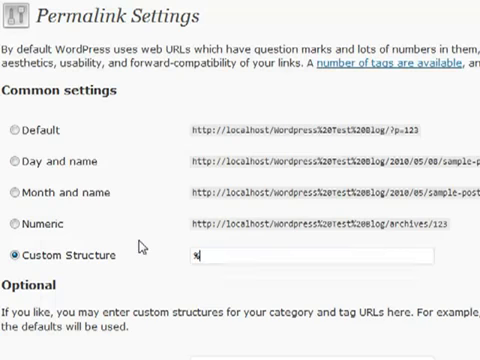
{"action": "type", "text": "%category%/%postname%.html"}
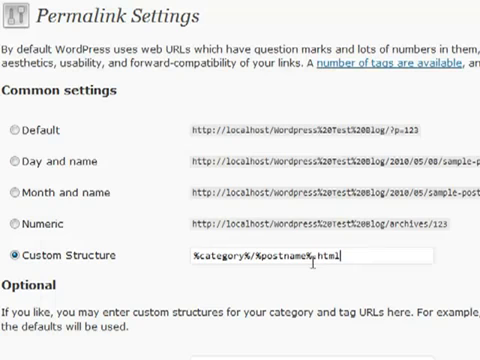
{"action": "mouse_move", "coordinate": [348, 256]}
{"action": "type", "text": "/"}
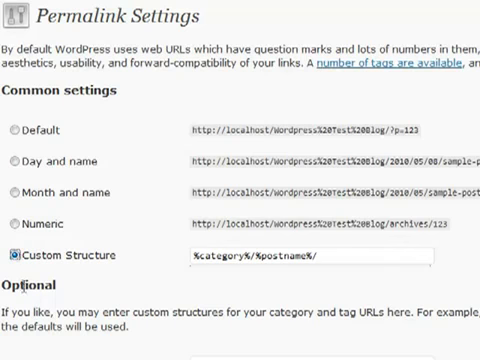
{"action": "scroll", "scroll_direction": "down", "scroll_amount": 3}
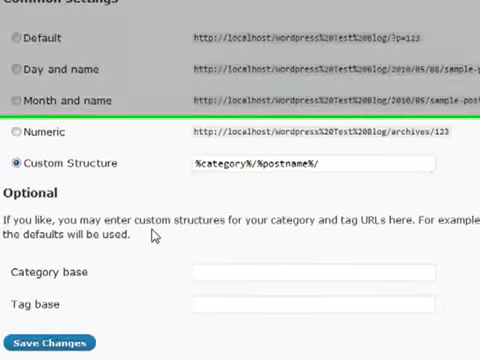
{"action": "scroll", "scroll_direction": "down", "scroll_amount": 3}
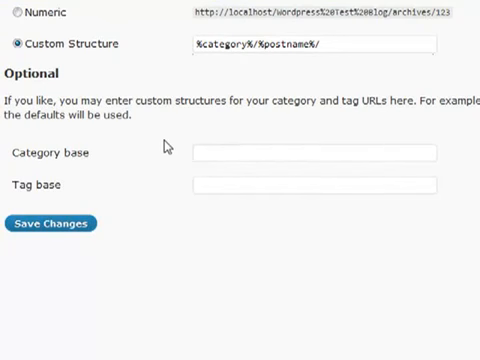
{"action": "mouse_move", "coordinate": [164, 144]}
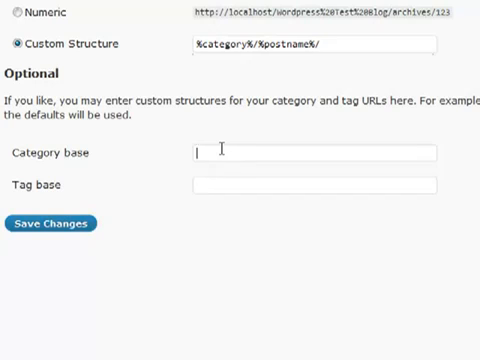
{"action": "type", "text": "categories/"}
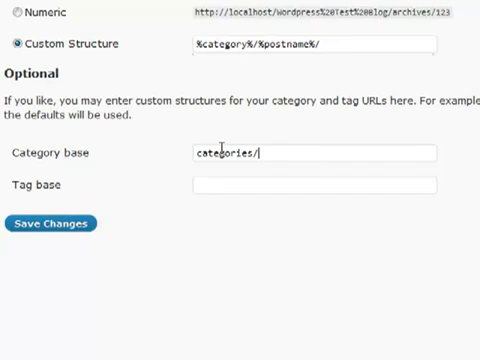
{"action": "type", "text": "my-tags"}
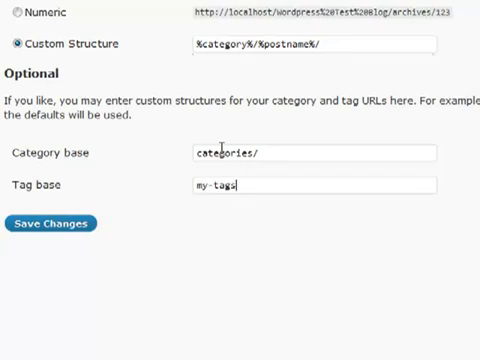
{"action": "type", "text": "/"}
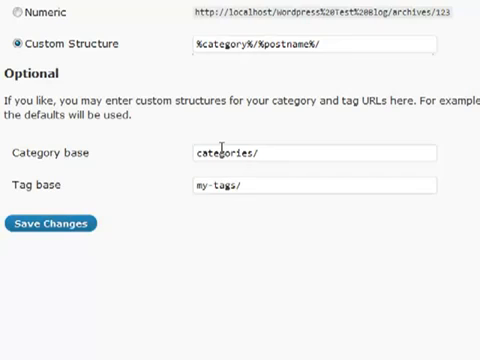